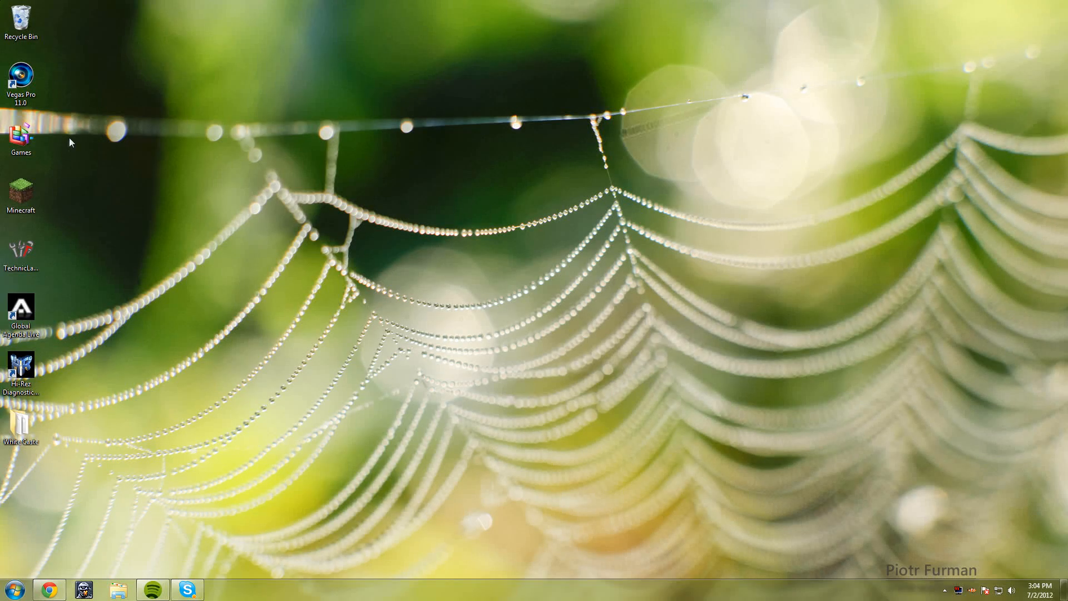
pyautogui.moveTo(474, 142)
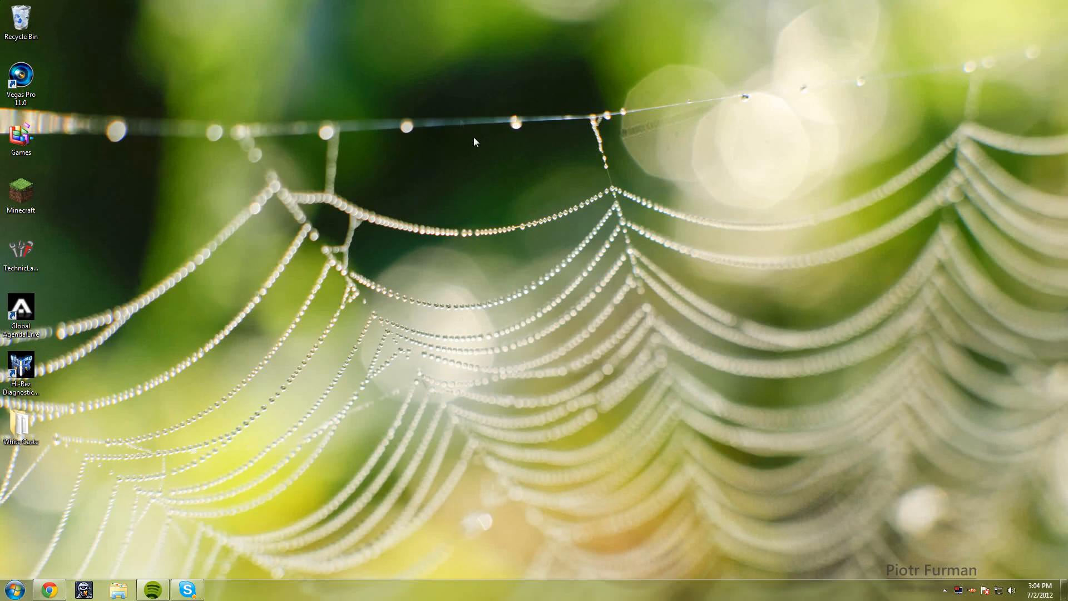
pyautogui.moveTo(401, 122)
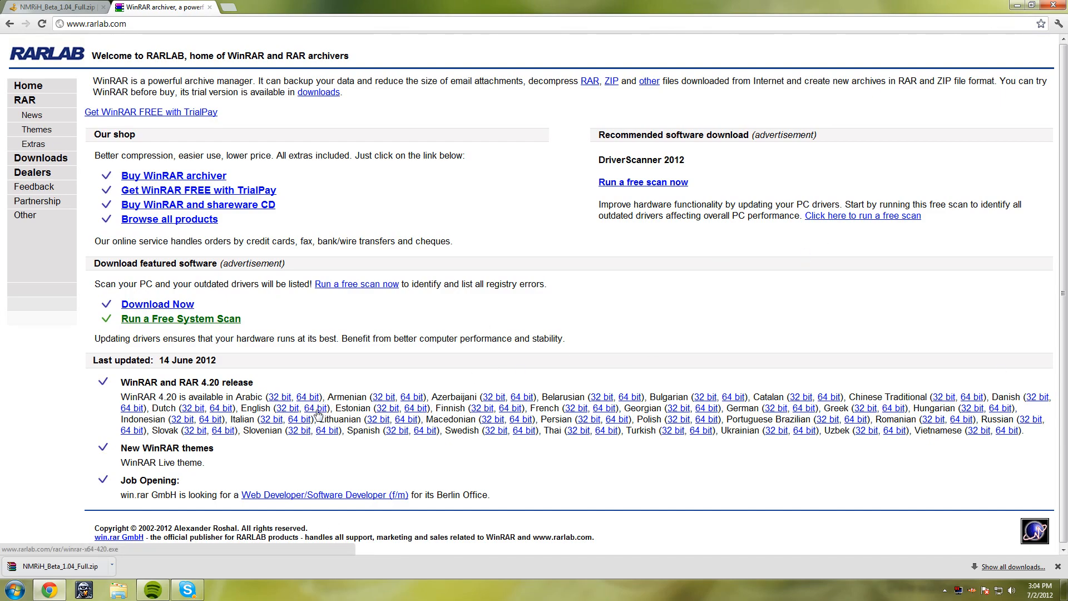
# - View the Computer's system properties from the Start menu to confirm a 64-bit operating system
pyautogui.click(11, 589)
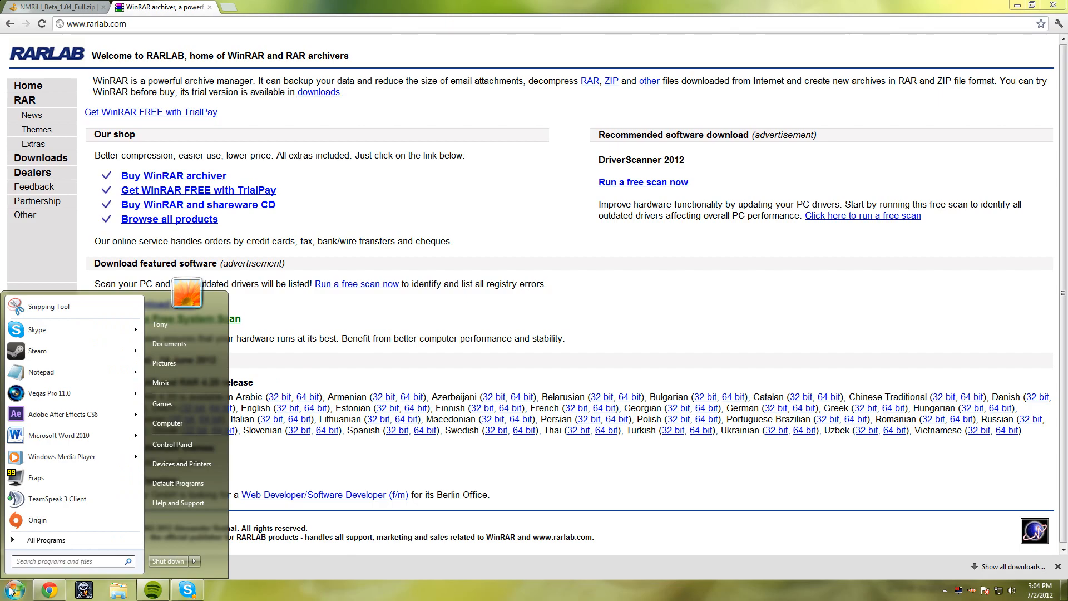
pyautogui.rightClick(168, 423)
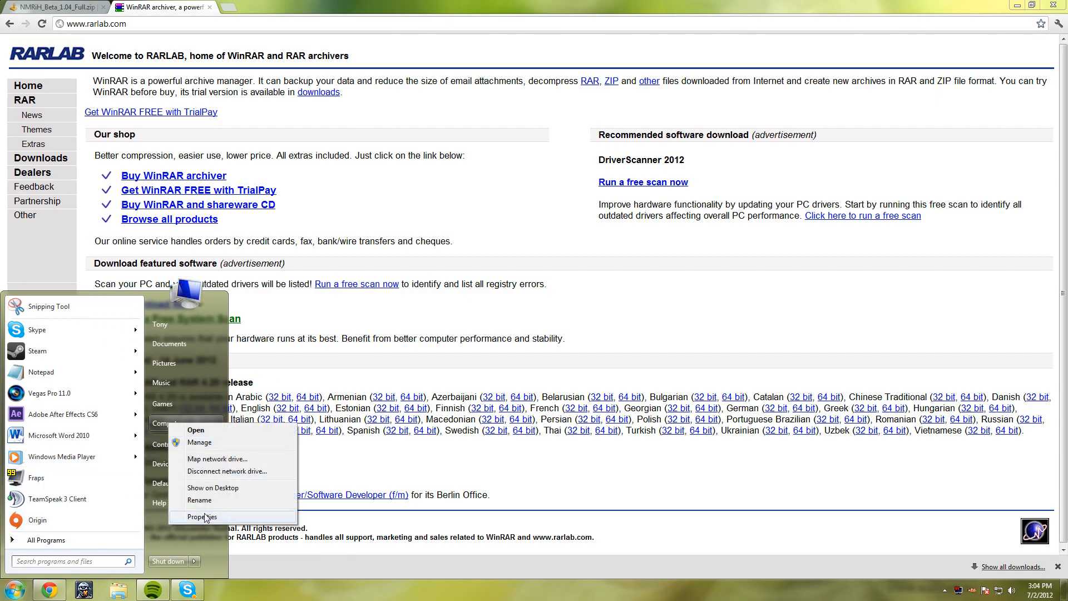
pyautogui.click(201, 517)
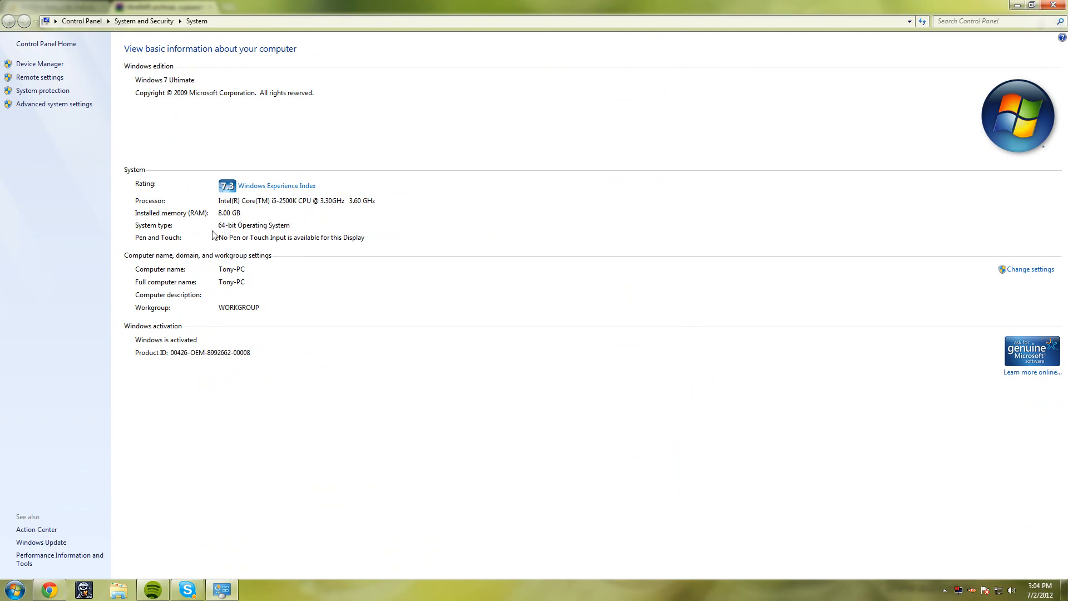
pyautogui.moveTo(242, 239)
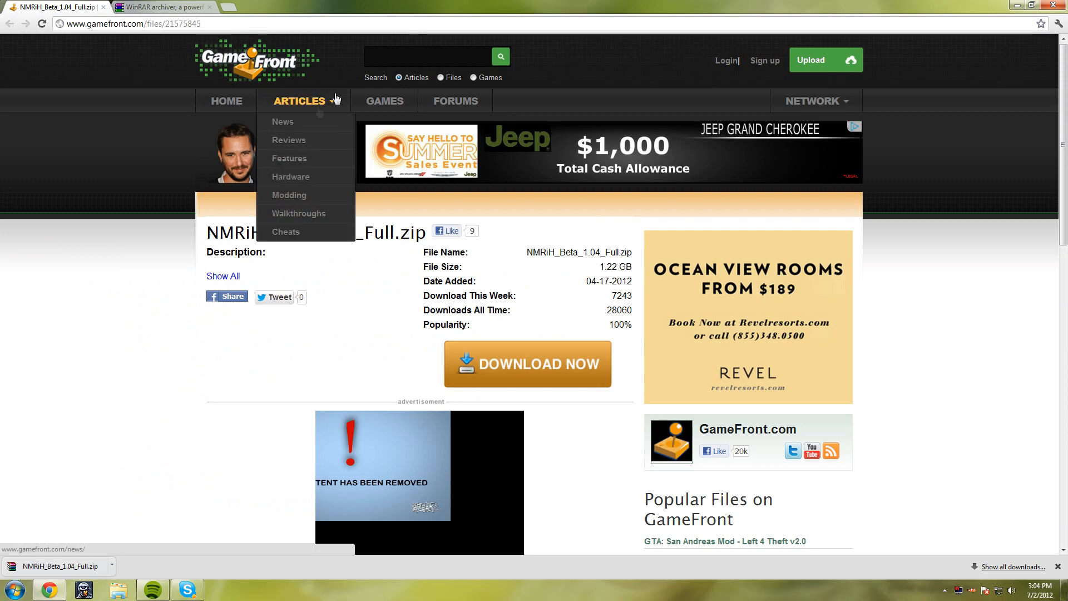
# - Download NMRiH_Beta_1.04_Full.zip from GameFront, dismiss the video ad and open the downloaded archive
pyautogui.click(527, 364)
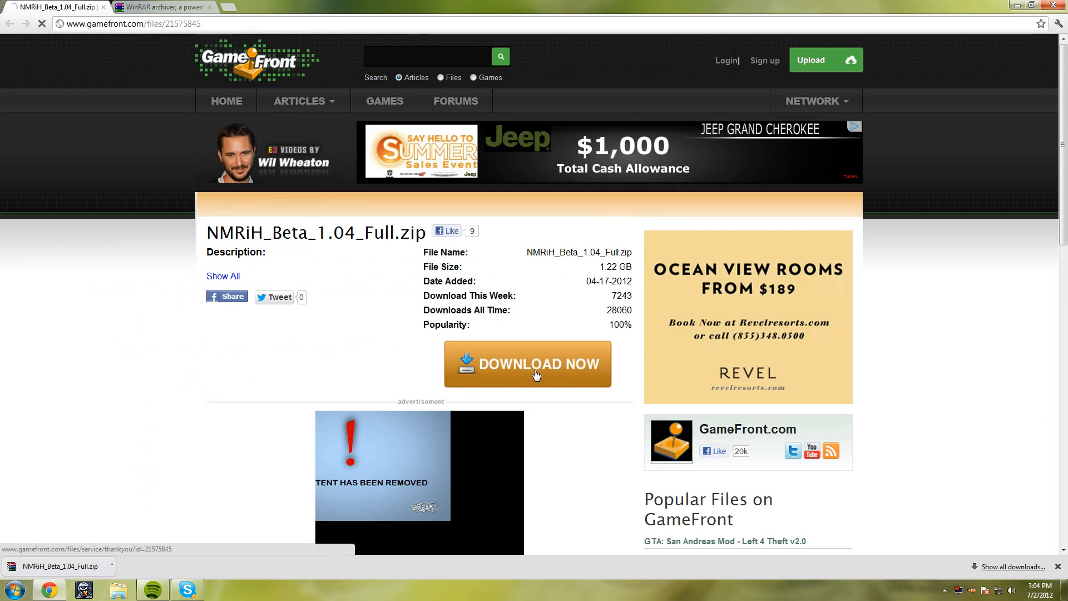
pyautogui.click(528, 364)
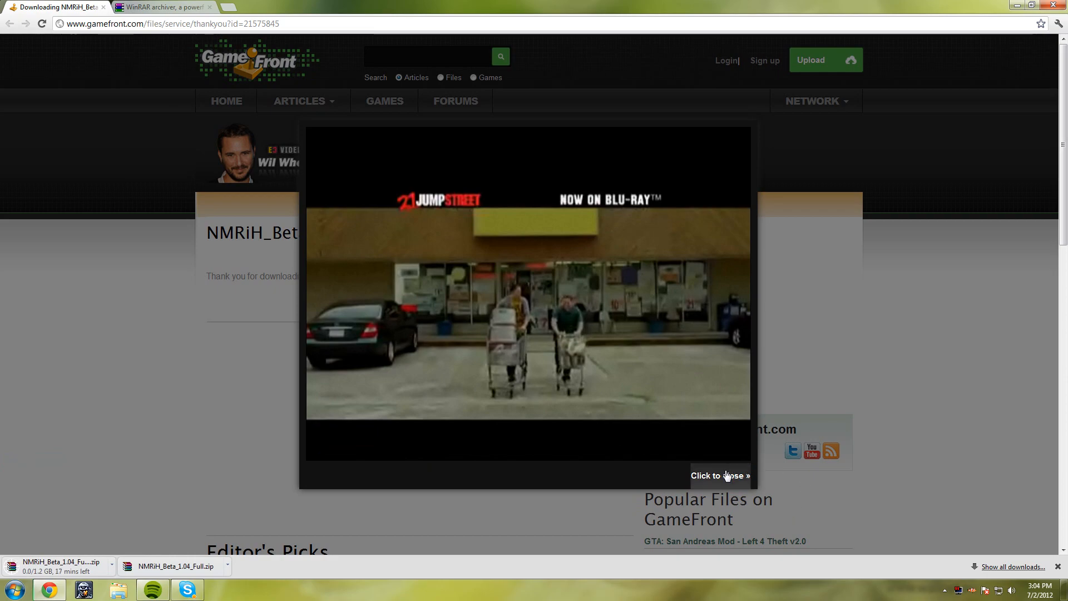
pyautogui.click(719, 475)
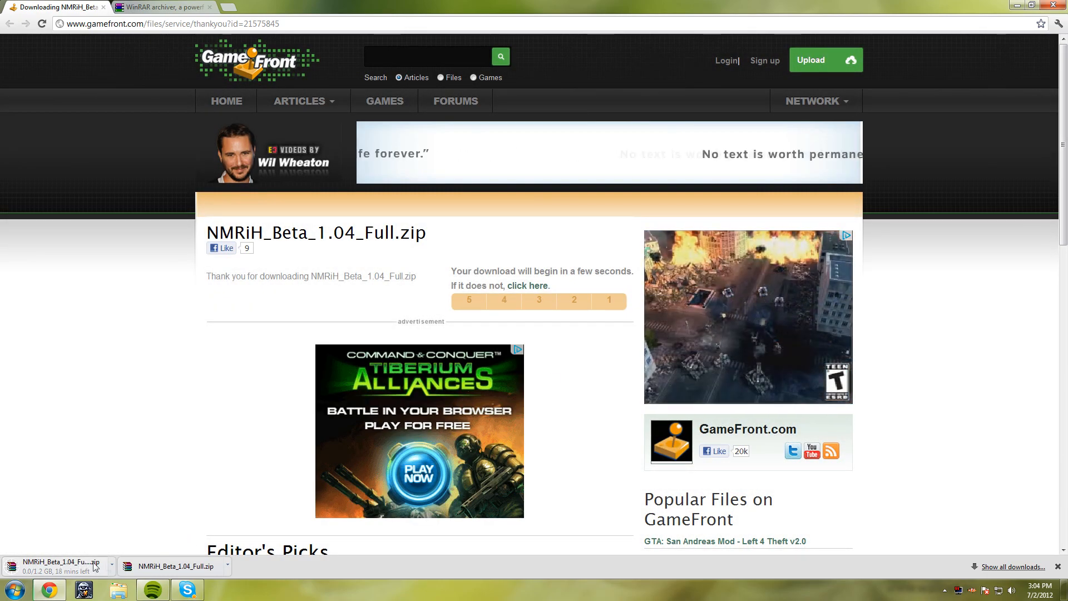
pyautogui.click(111, 566)
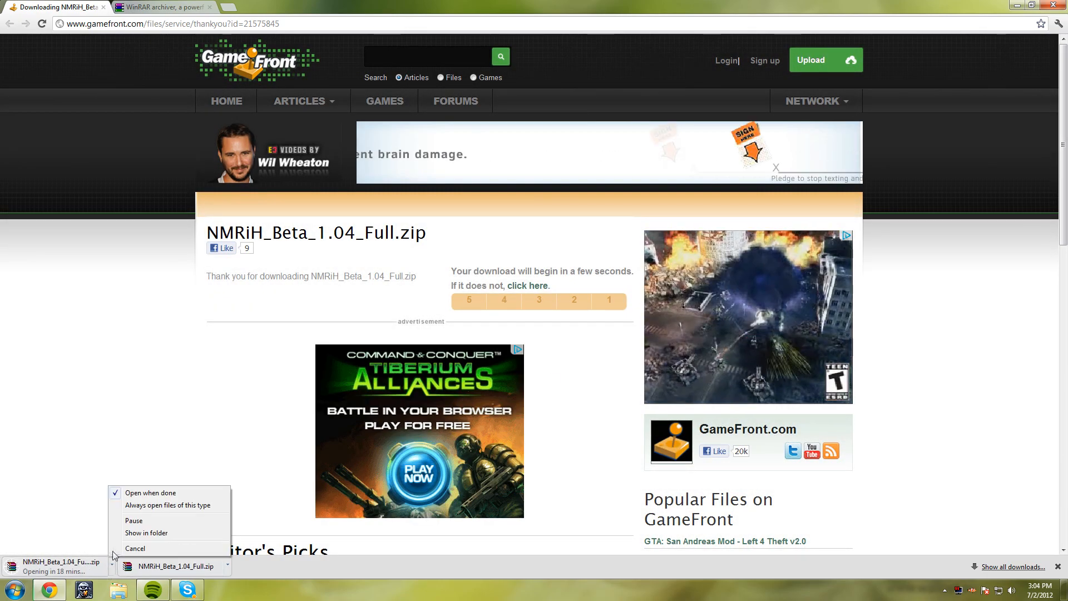
pyautogui.click(135, 548)
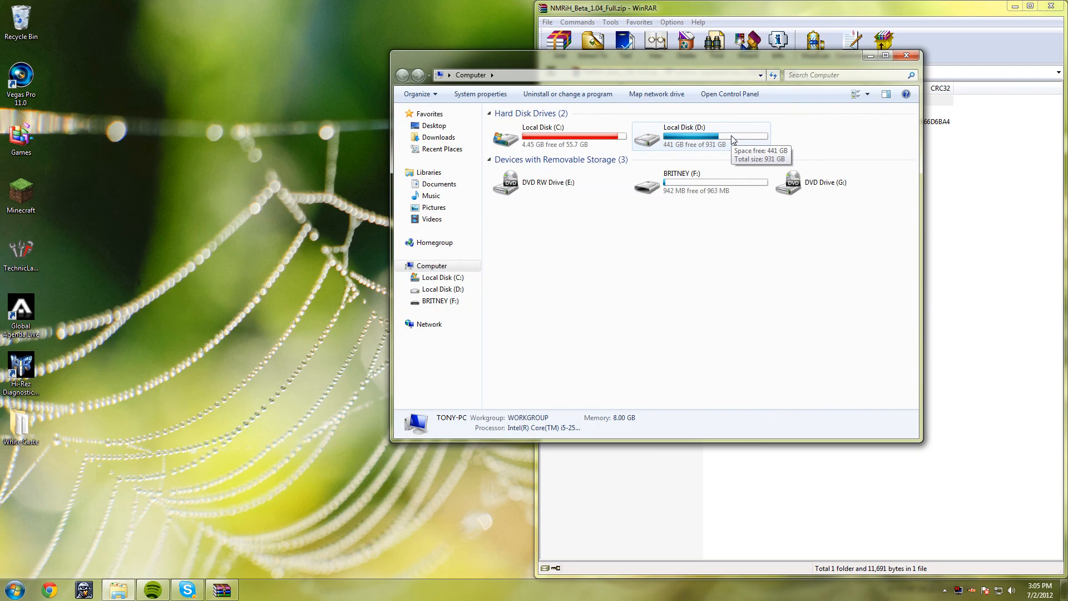
pyautogui.moveTo(573, 139)
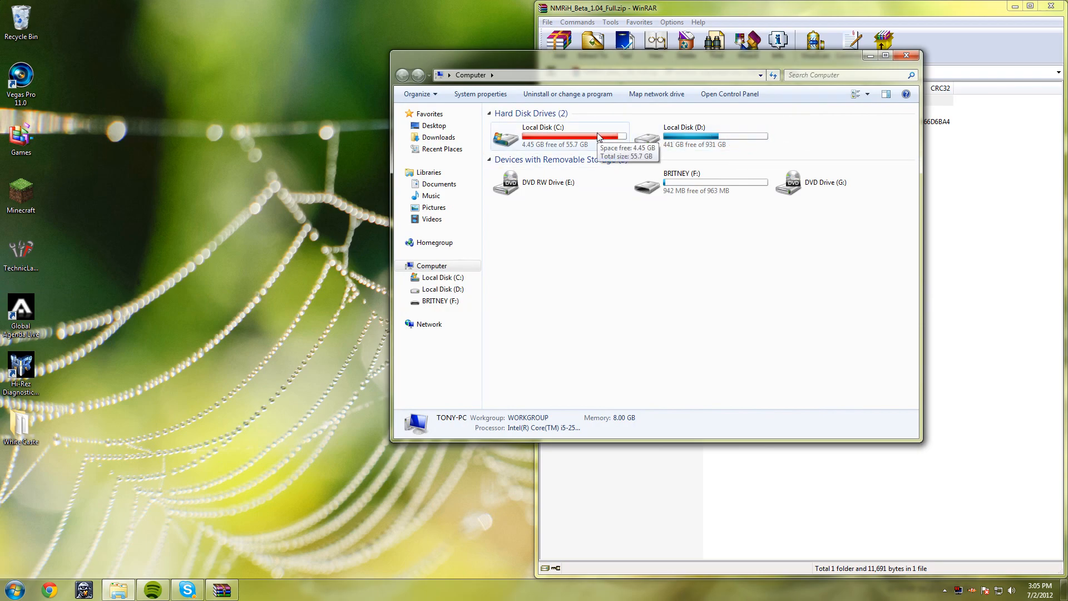
# - Browse Local Disk (D:) into Program Files (x86)\Steam\steamapps
pyautogui.doubleClick(682, 136)
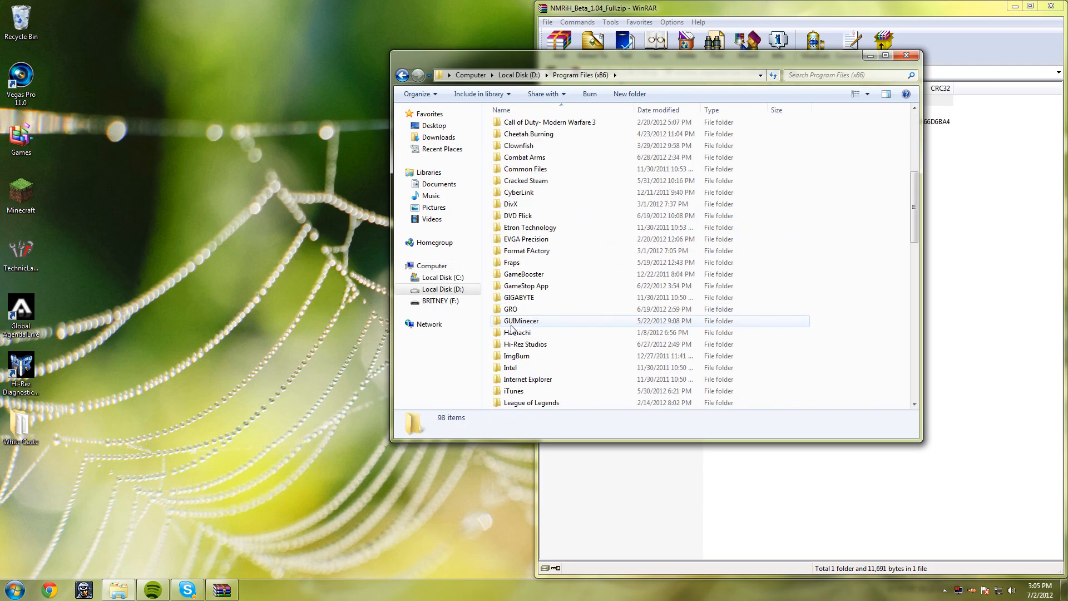
pyautogui.scroll(-3)
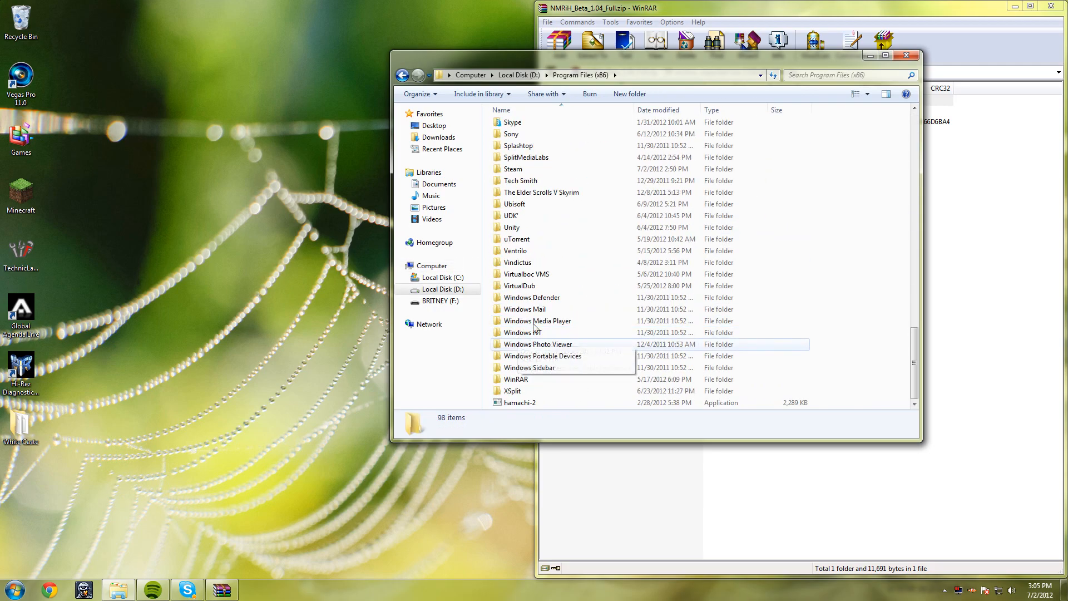
pyautogui.doubleClick(512, 168)
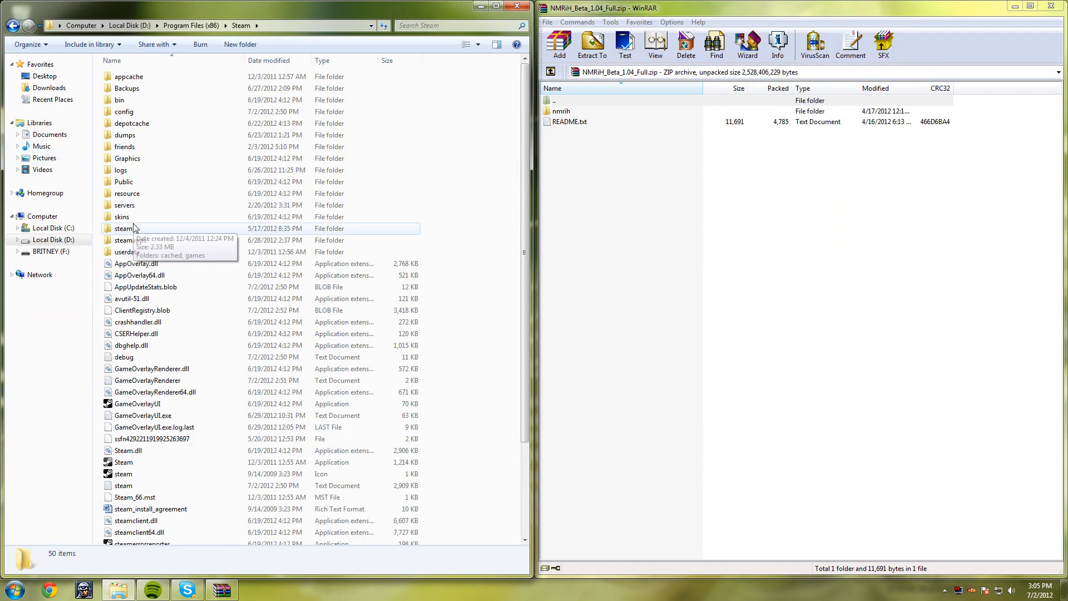
pyautogui.doubleClick(127, 240)
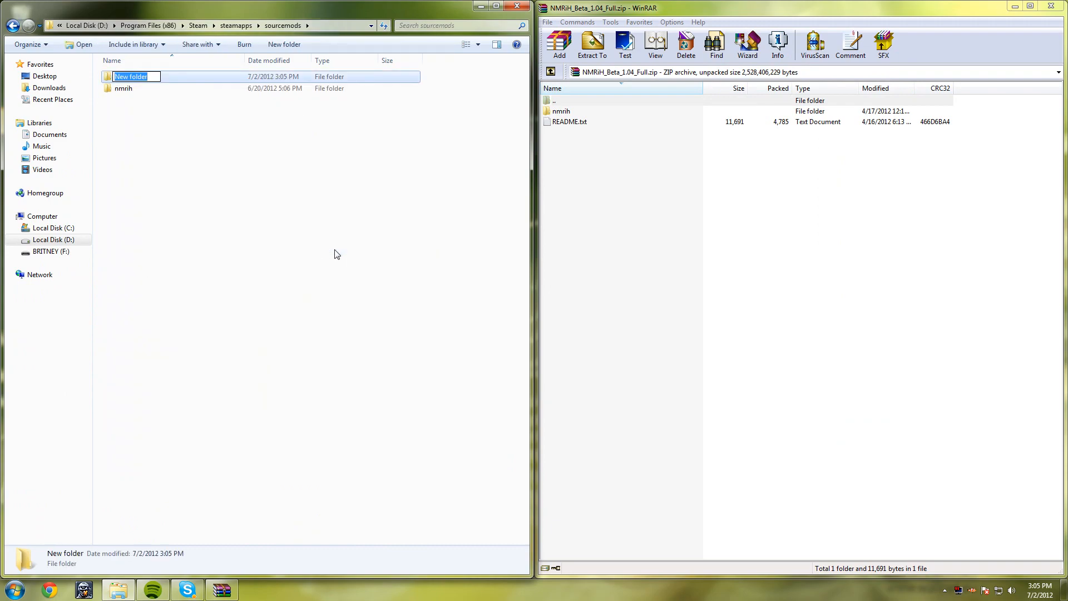
# - Delete the empty New folder so only nmrih remains, then enter the archive's nmrih folder in WinRAR
pyautogui.write('nmrih')
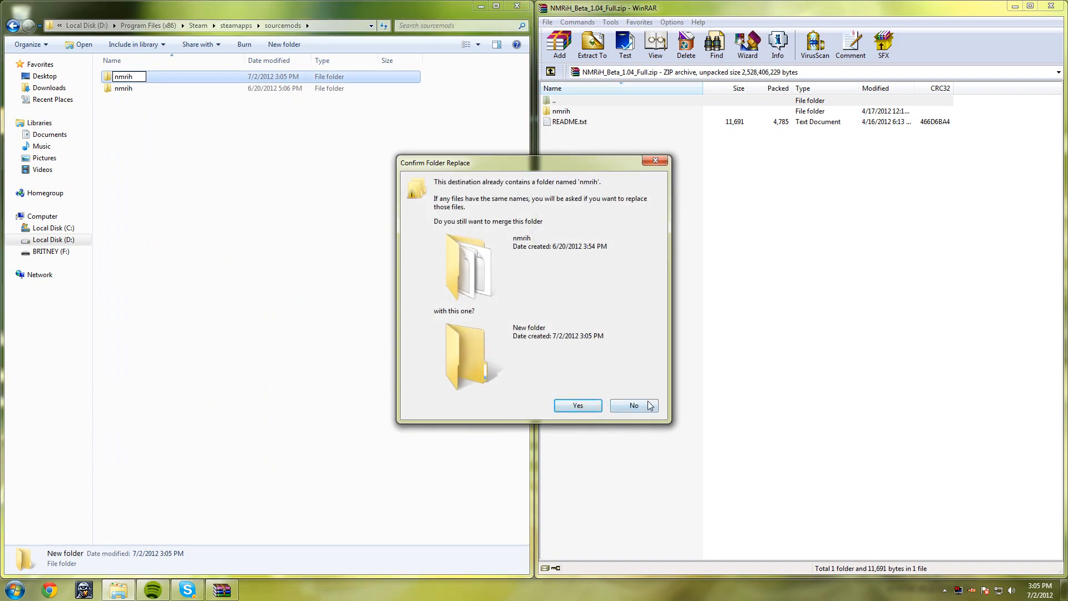
pyautogui.rightClick(125, 77)
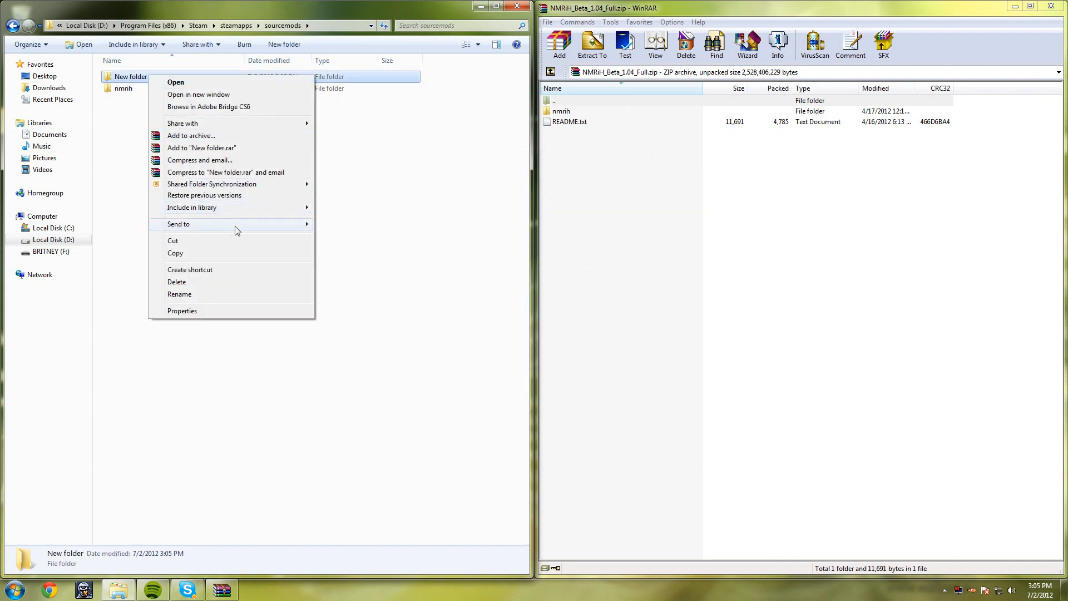
pyautogui.click(176, 281)
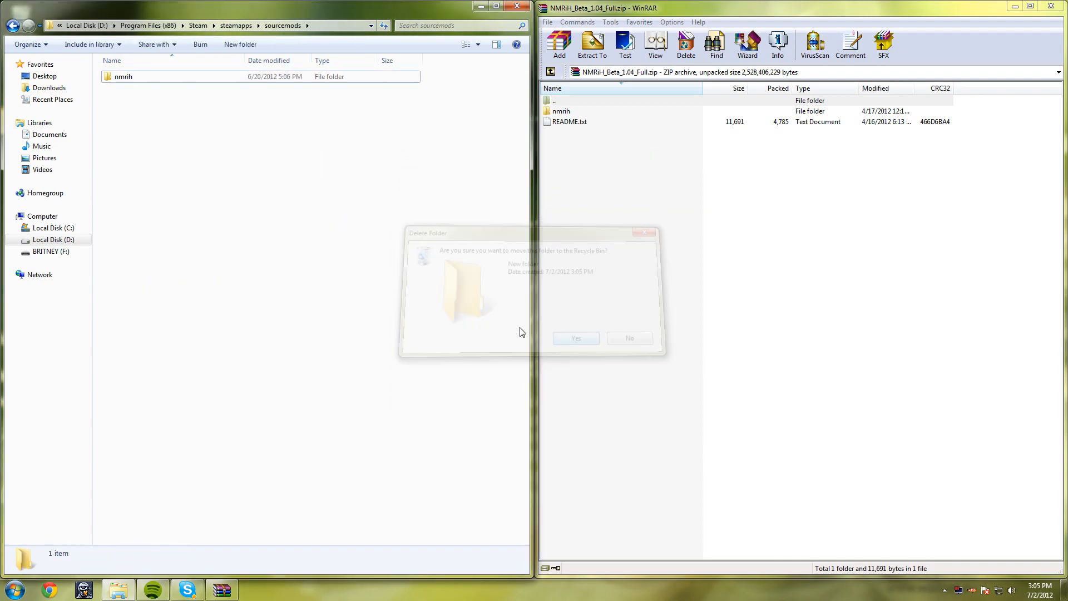
pyautogui.doubleClick(560, 111)
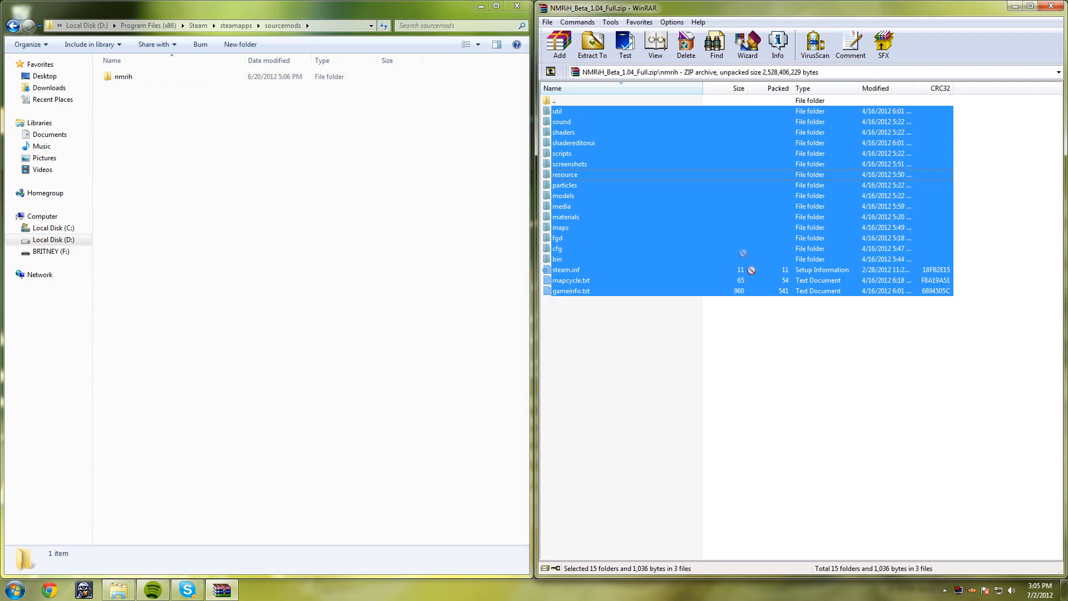
# - Drop all the archive's mod files into the sourcemods nmrih folder and close Explorer and WinRAR
pyautogui.click(564, 174)
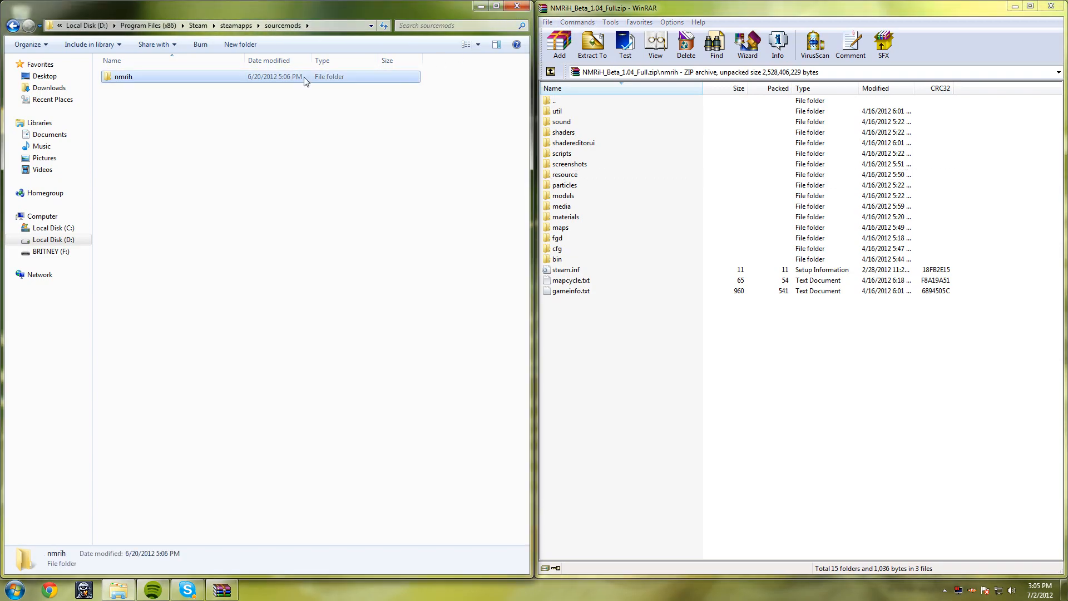
pyautogui.doubleClick(121, 76)
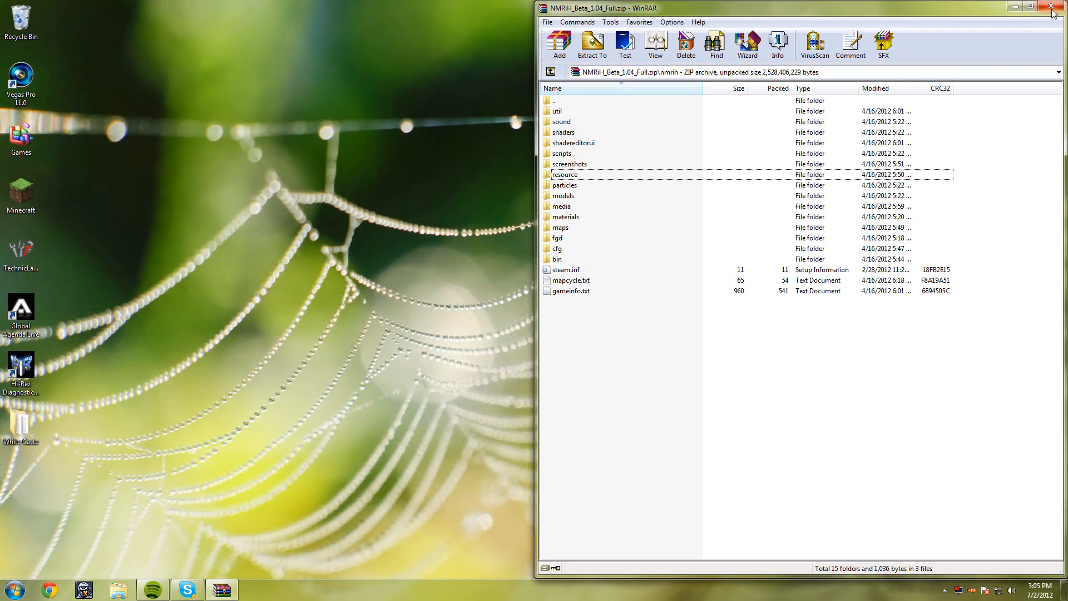
pyautogui.click(10, 589)
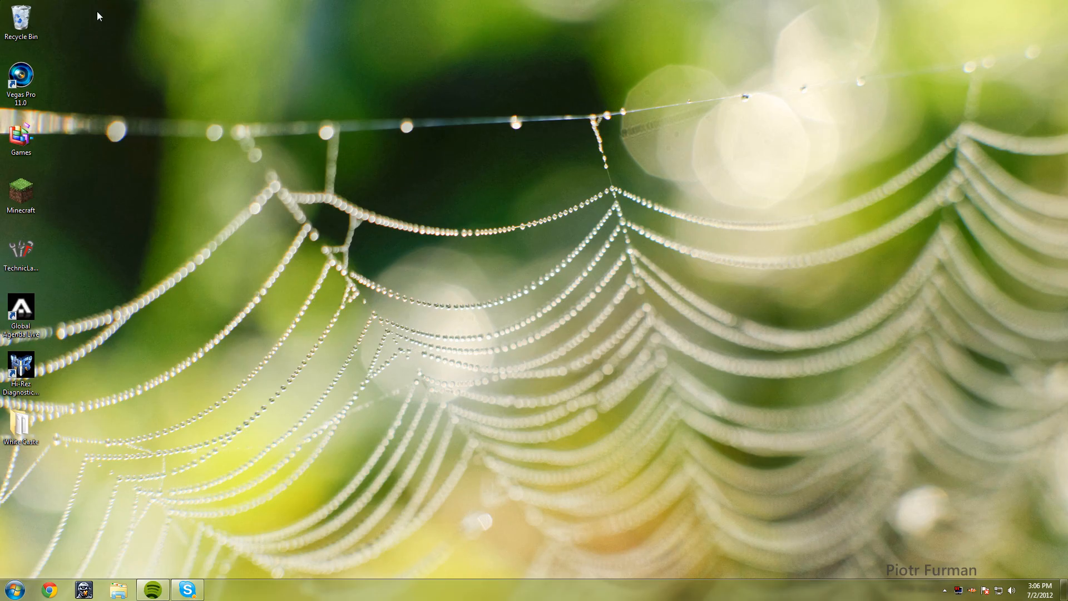
# - Exit Steam, relaunch it from the Start menu and log back in
pyautogui.click(219, 589)
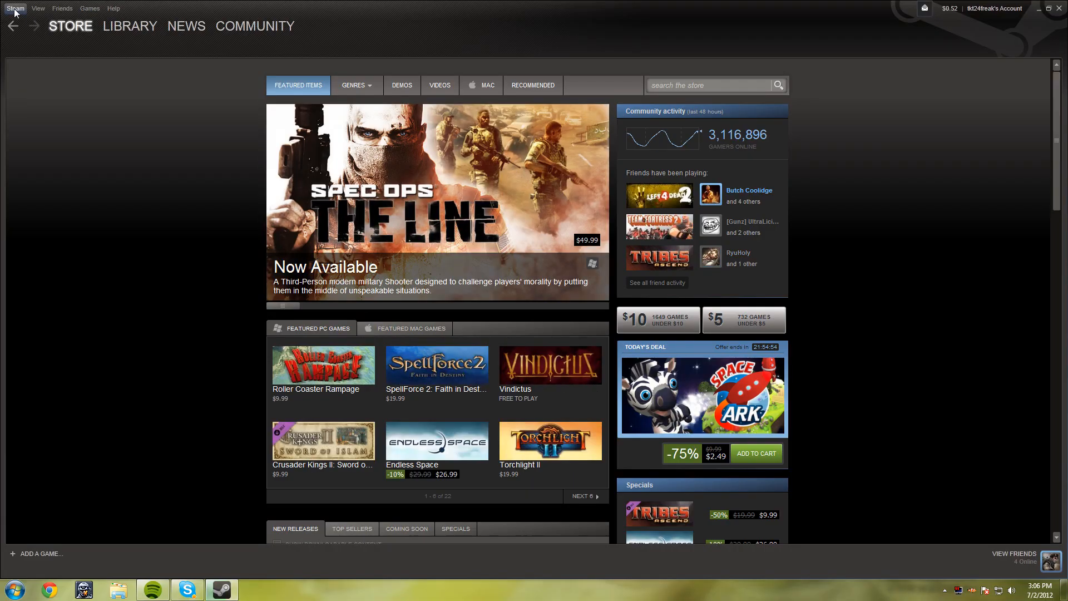
pyautogui.click(15, 7)
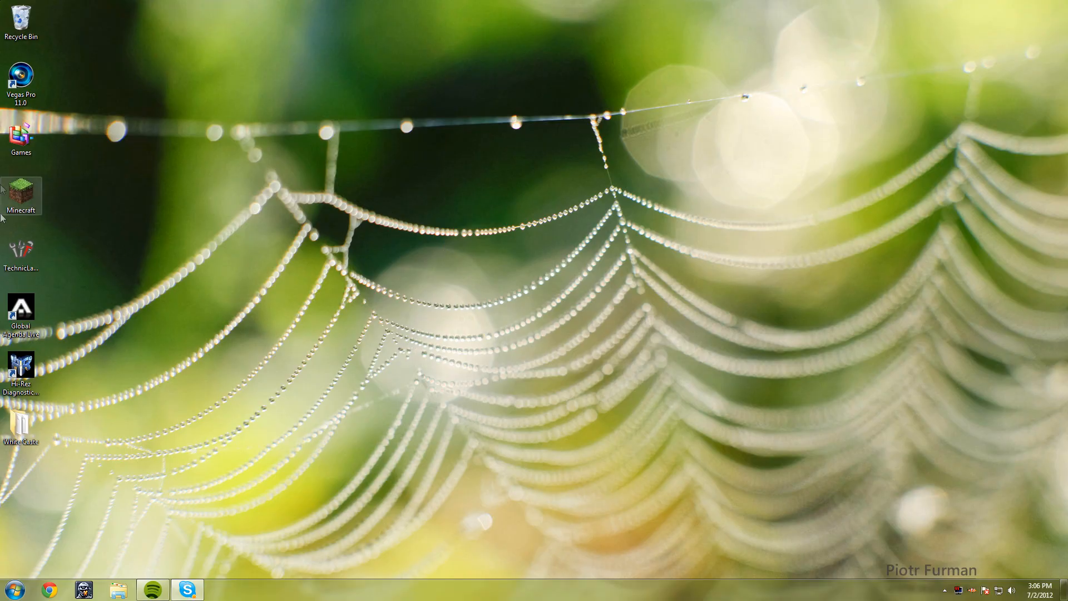
pyautogui.click(12, 589)
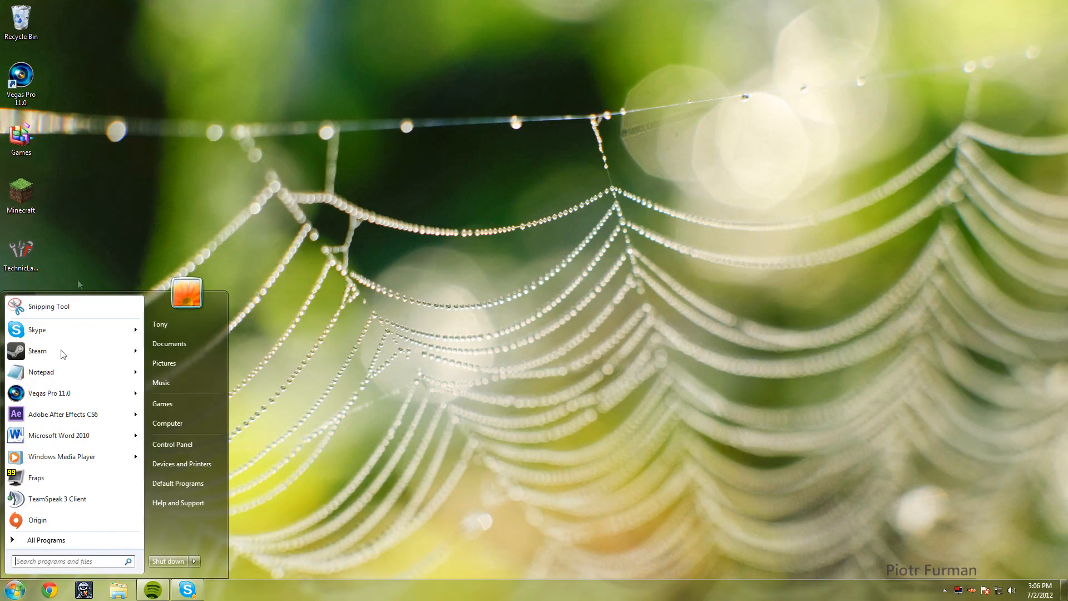
pyautogui.click(501, 282)
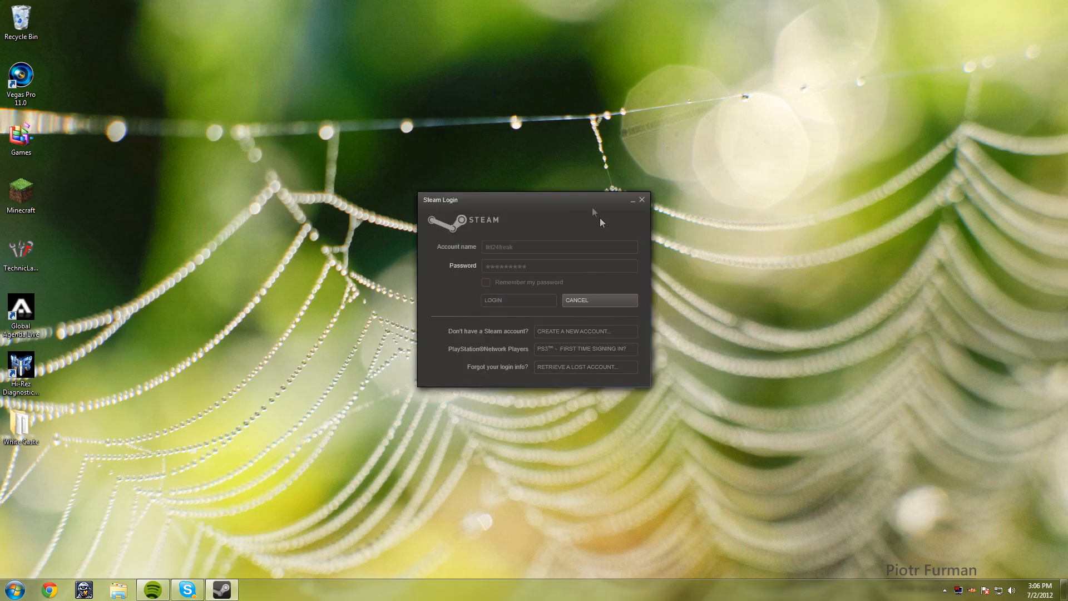
pyautogui.click(491, 299)
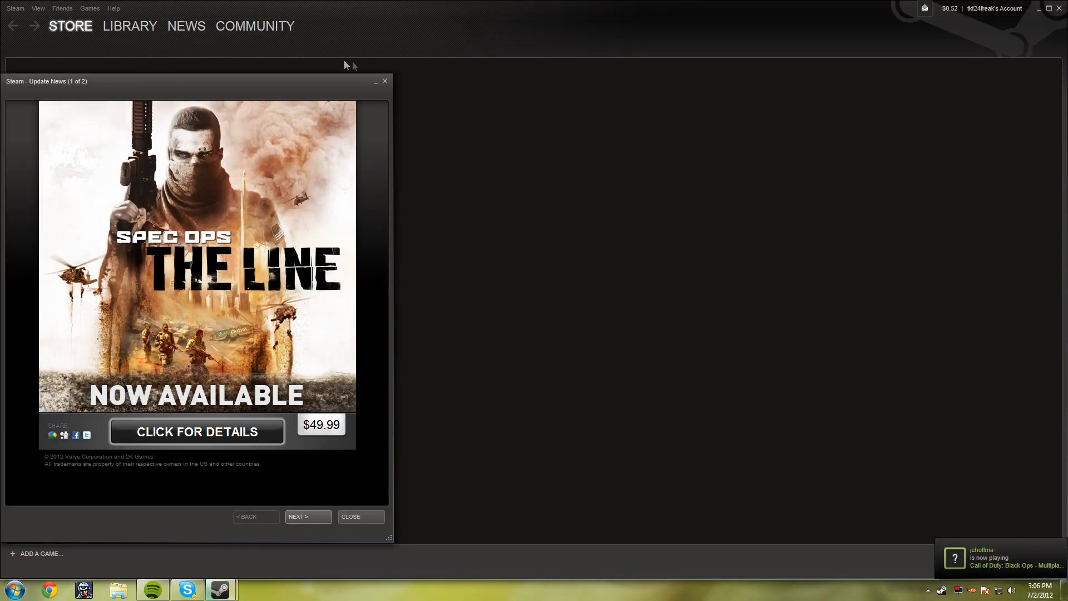
# - Show the Steam library listing No More Room in Hell as ready, browsing Team Fortress 2 and Left 4 Dead 2
pyautogui.click(130, 26)
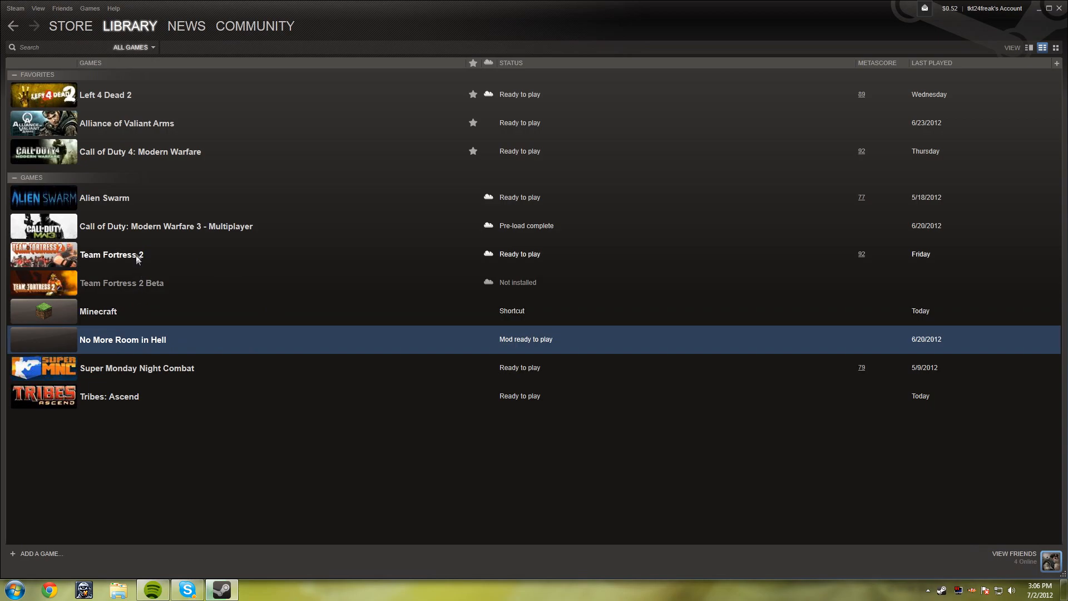
pyautogui.click(111, 254)
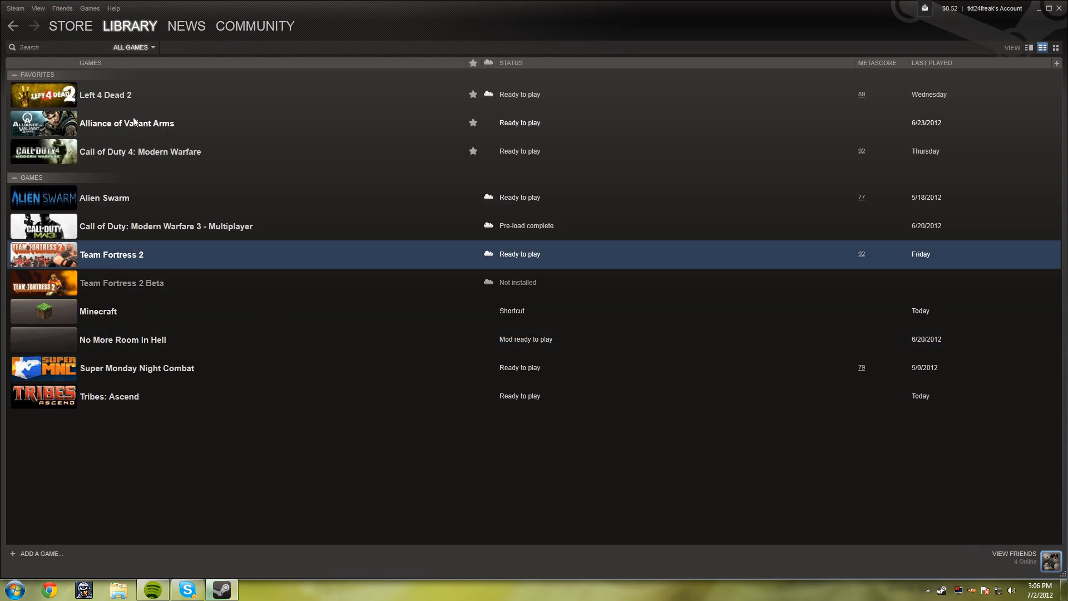
pyautogui.click(106, 94)
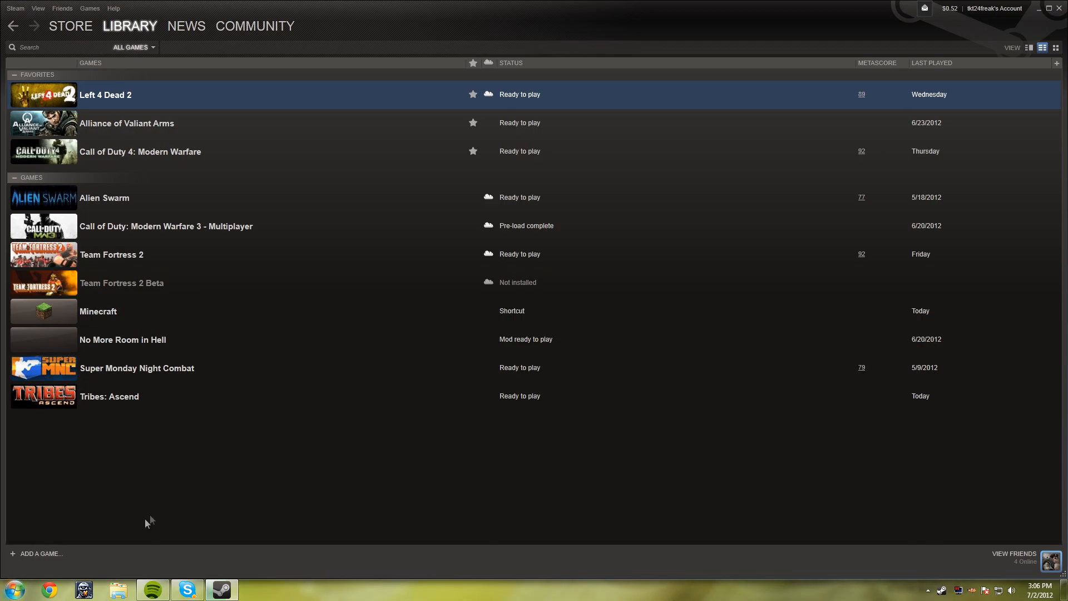
pyautogui.moveTo(616, 428)
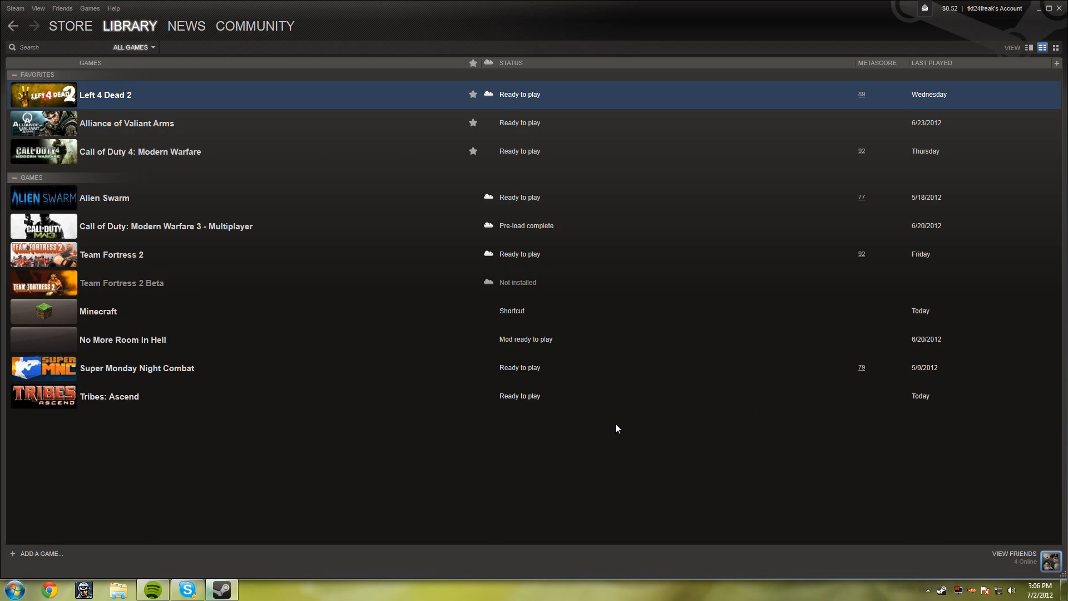